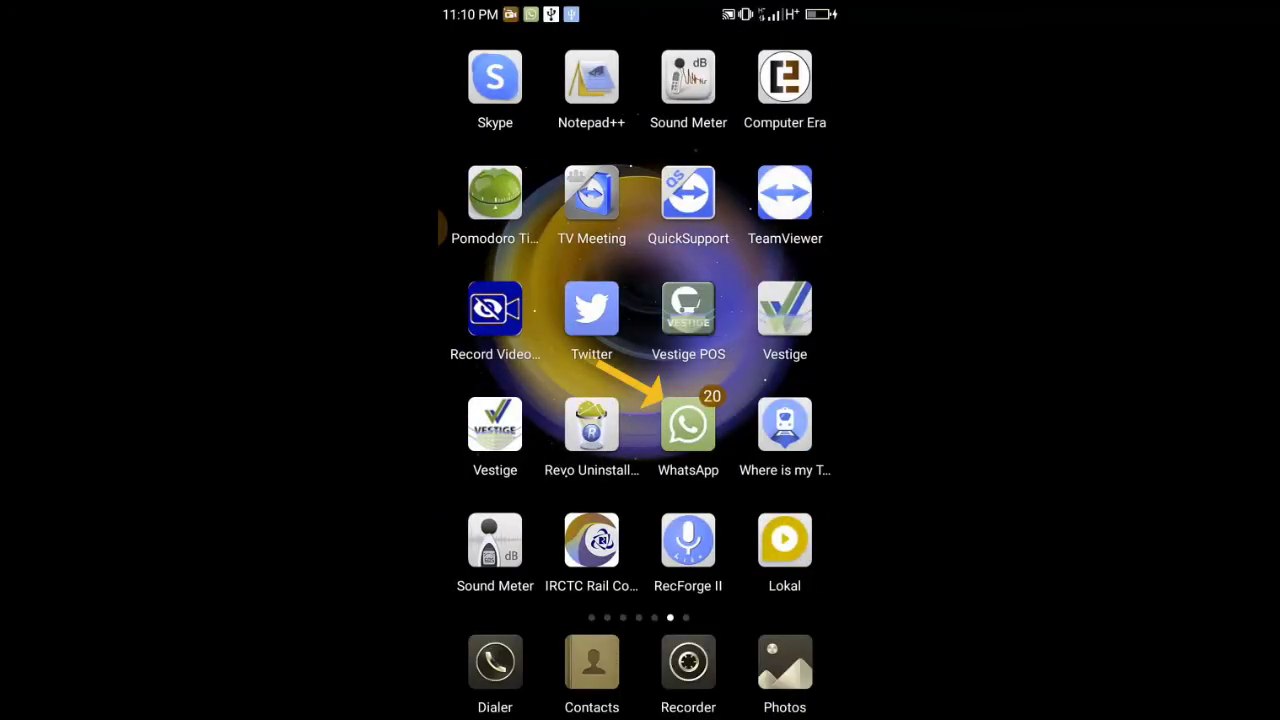
- Launch WhatsApp from the Android home screen to show the chats list
click(688, 425)
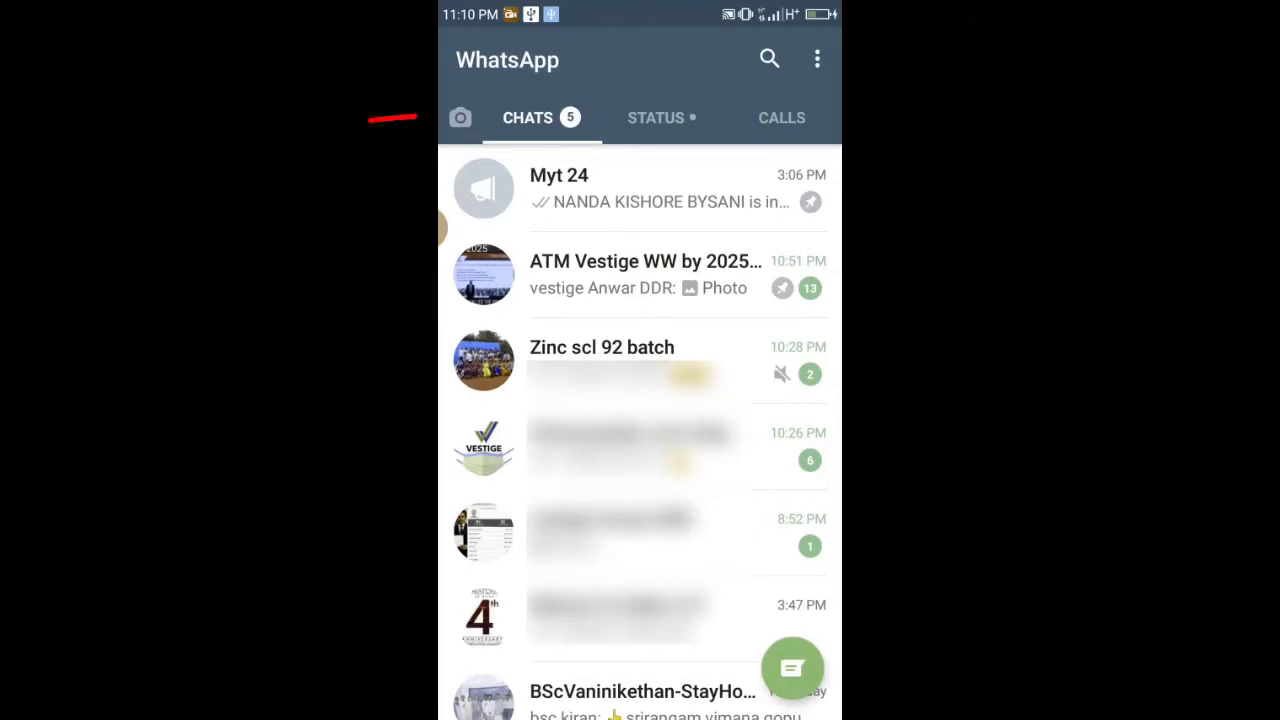
- Show WhatsApp's overflow menu with group, broadcast, web and settings options
click(817, 59)
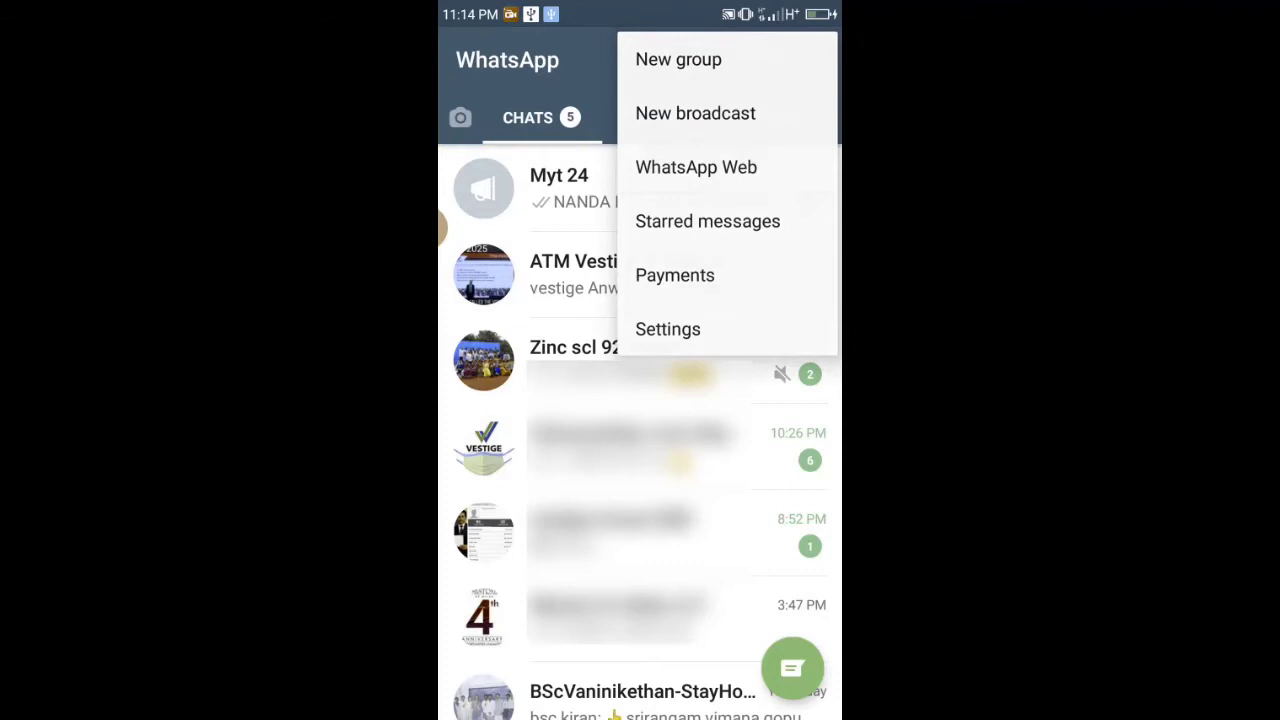
- Go to the WhatsApp Web linked-devices page and begin adding a new device
click(696, 167)
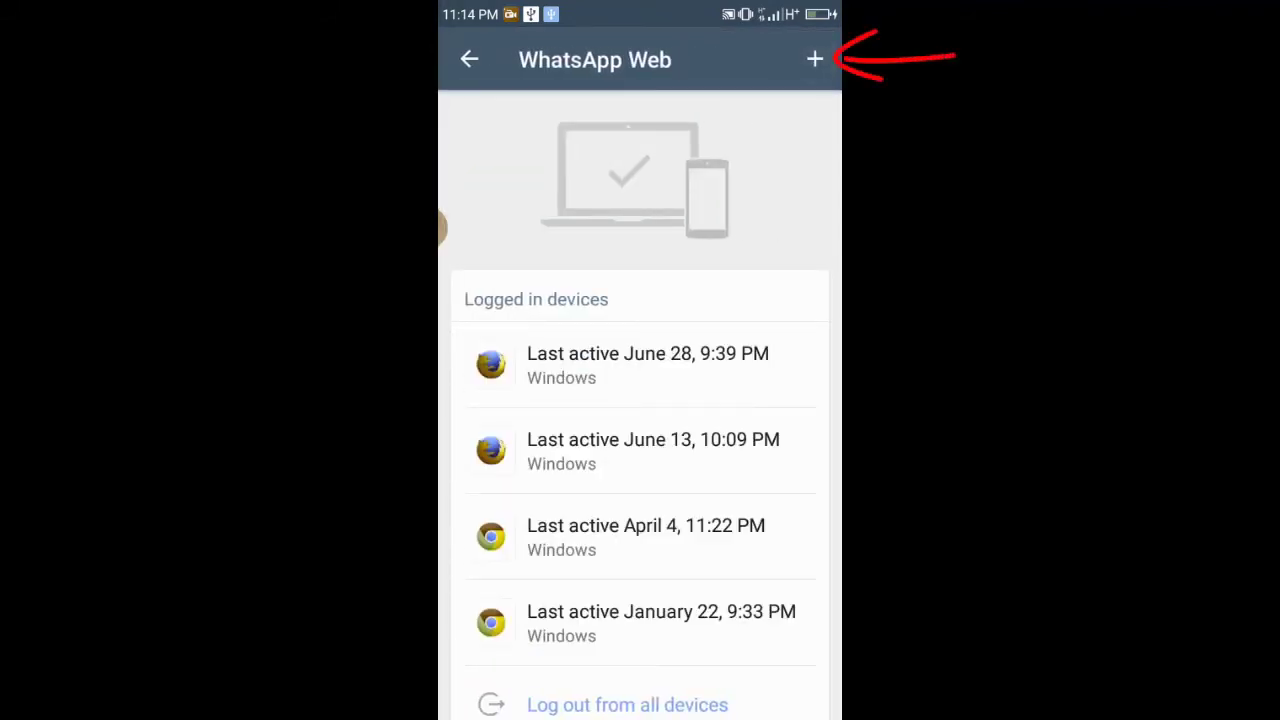
click(814, 59)
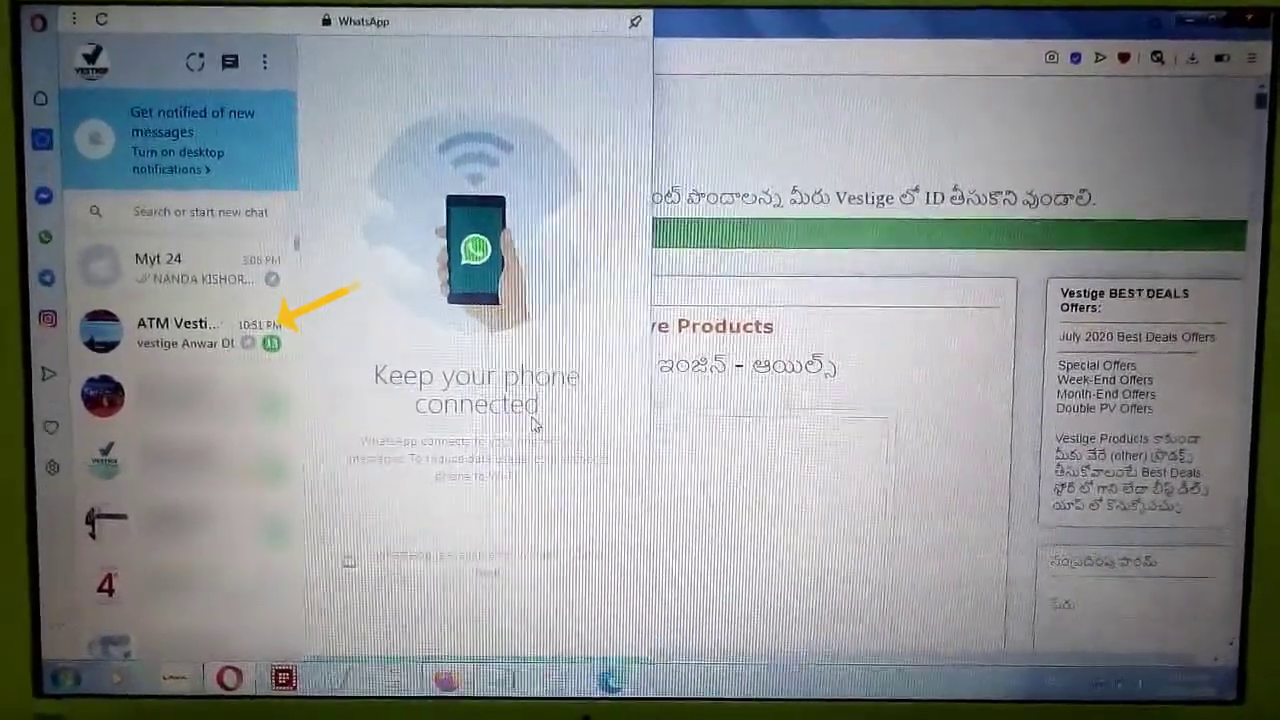
- Open the ATM Vestige group conversation in the Opera sidebar's WhatsApp Web
click(180, 330)
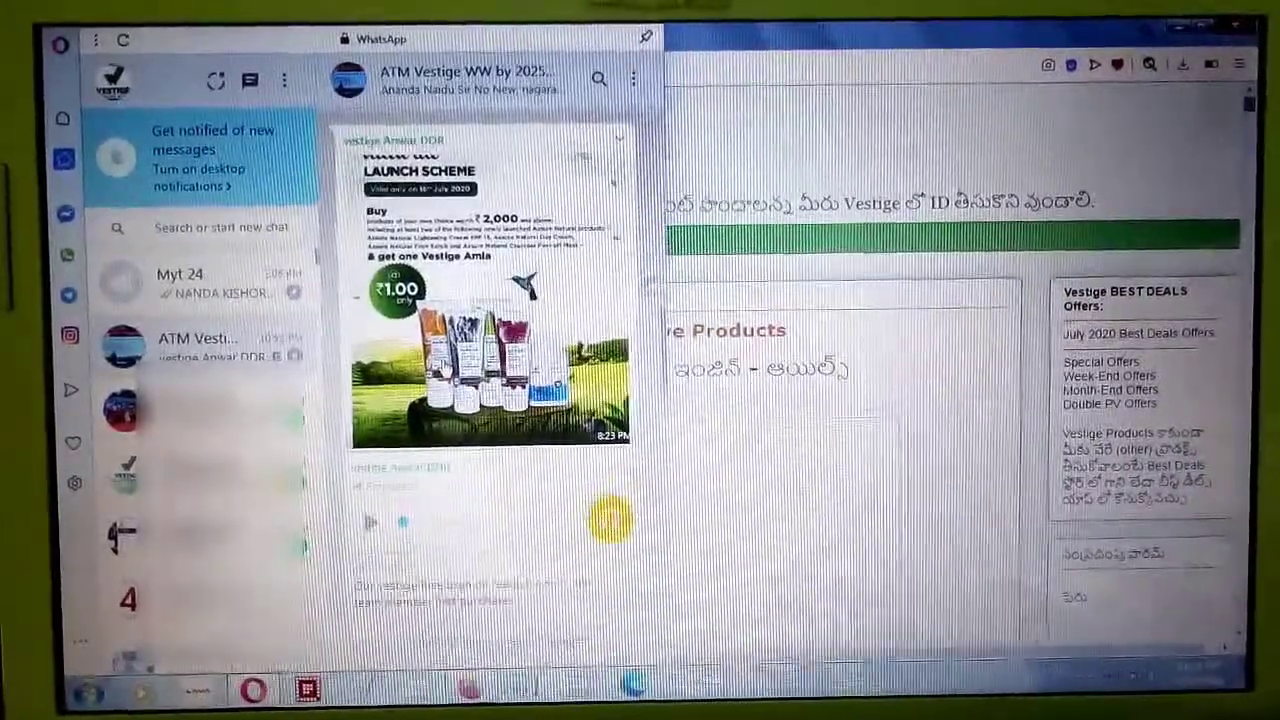